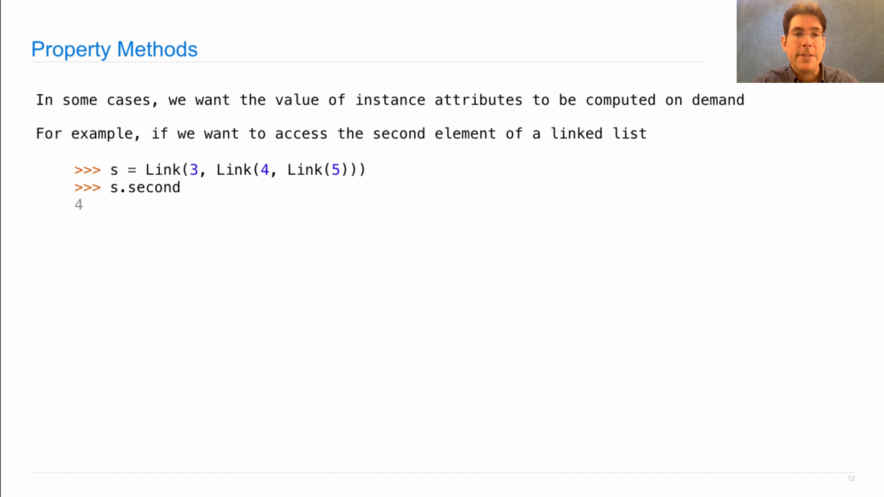
Reveal the slide example assigning s.second = 6 and its Link(3, Link(6, Link(5))) result
text(s.second = 6)
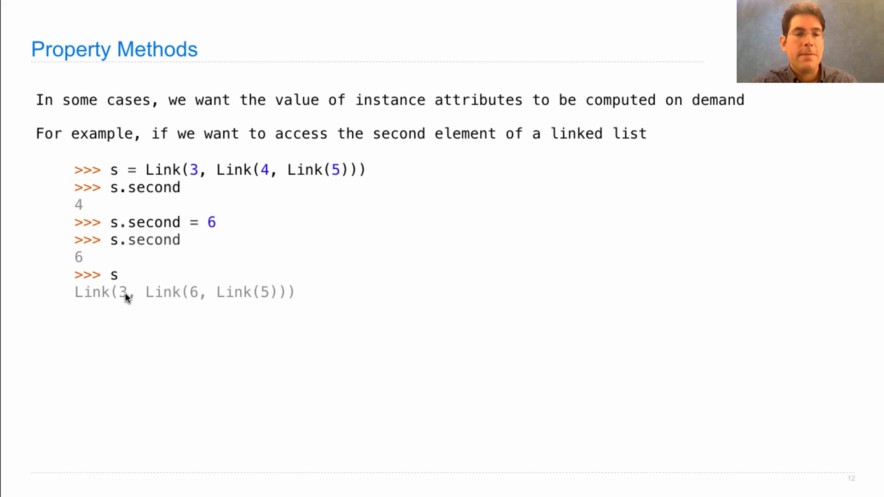
mouse_move(266, 301)
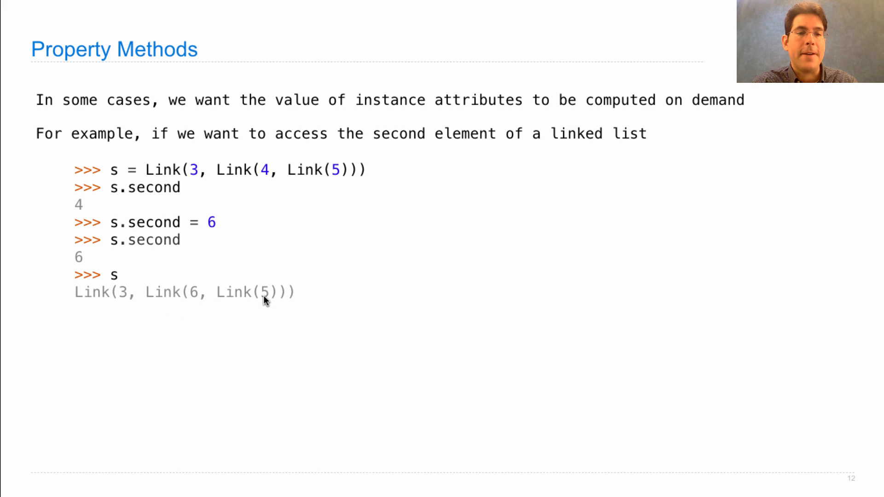
mouse_move(379, 301)
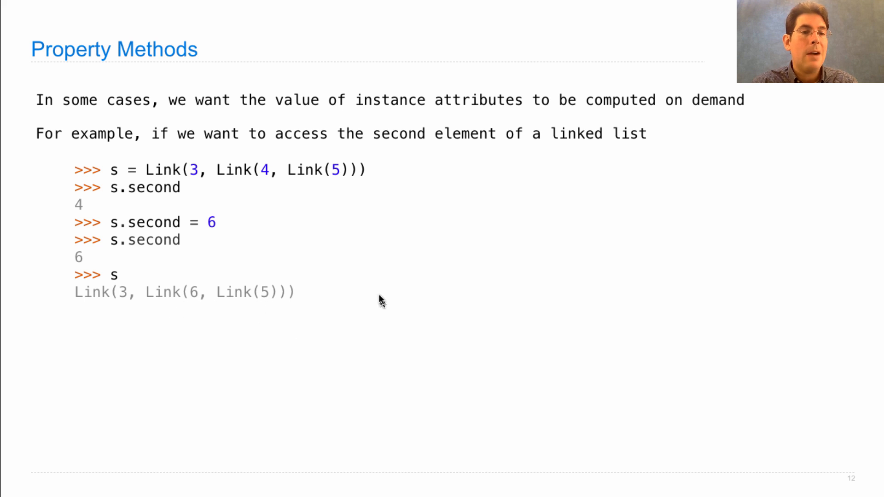
mouse_move(528, 322)
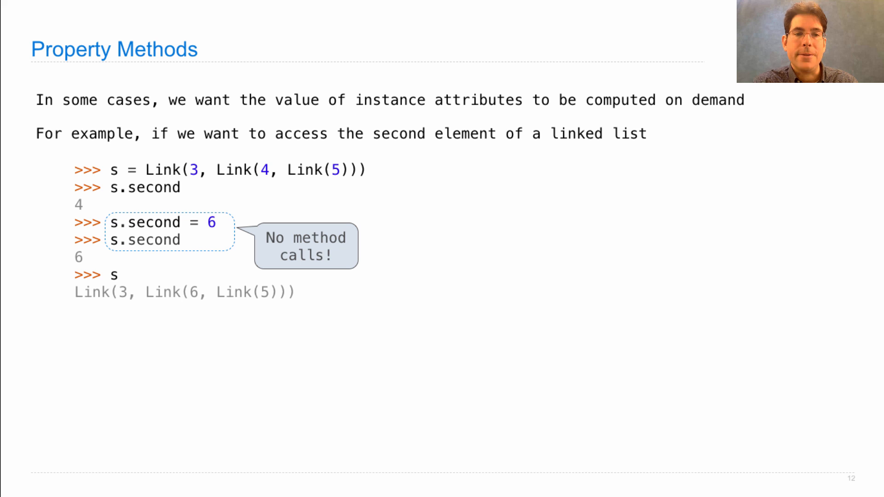
mouse_move(457, 349)
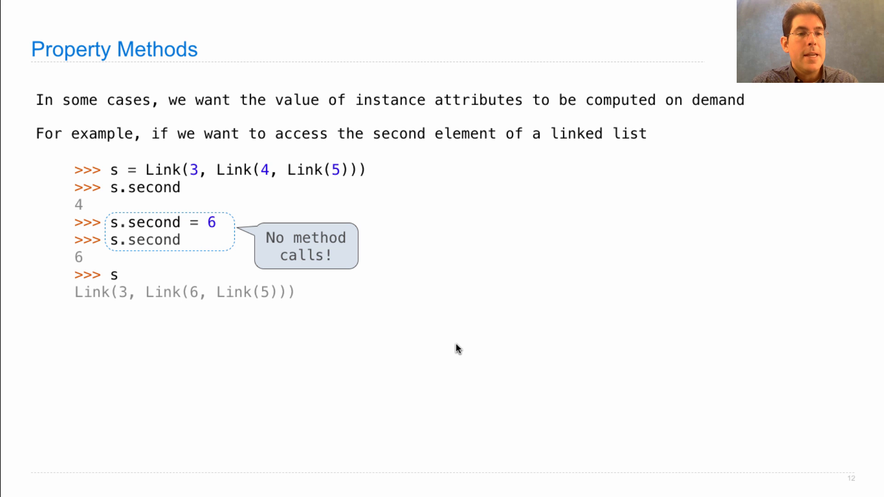
mouse_move(150, 256)
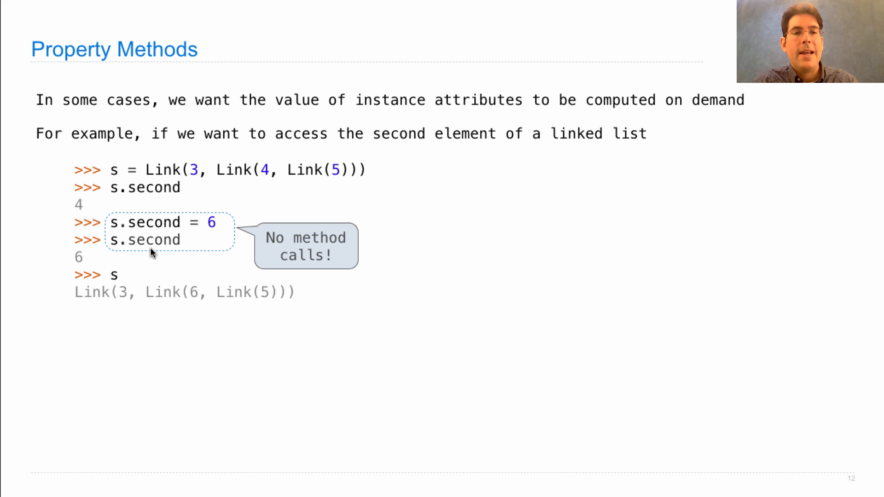
mouse_move(168, 251)
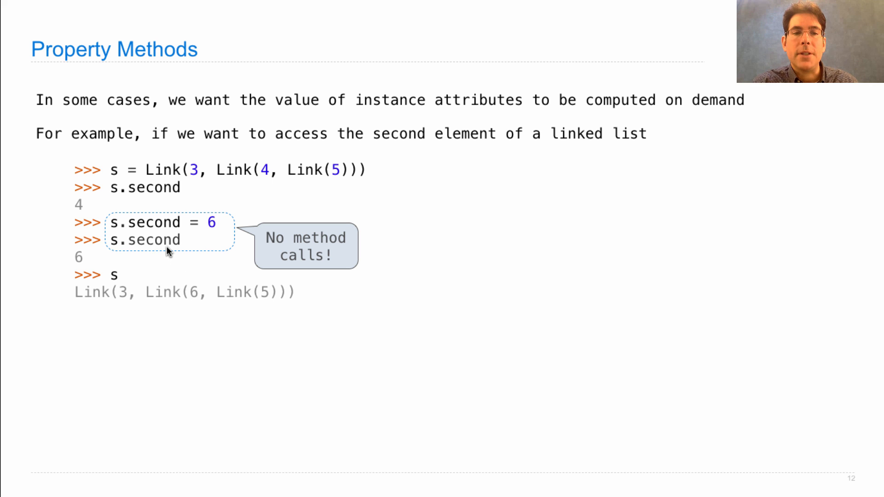
mouse_move(184, 258)
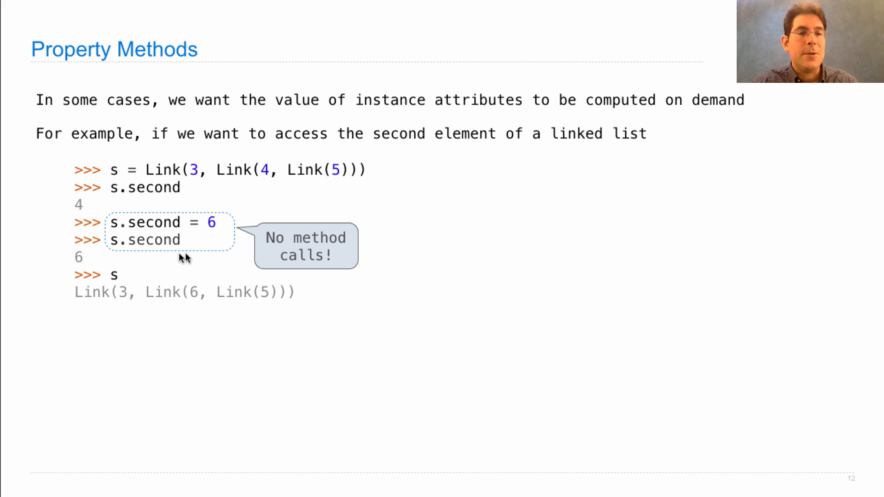
mouse_move(182, 252)
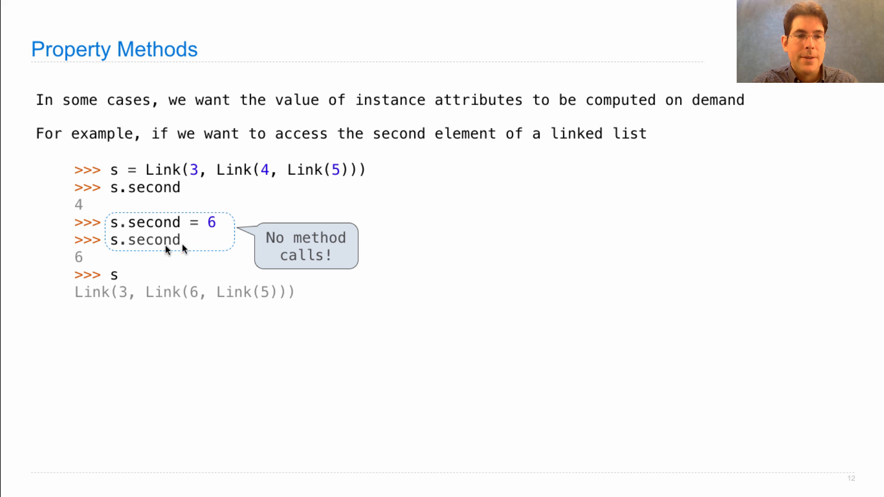
mouse_move(133, 249)
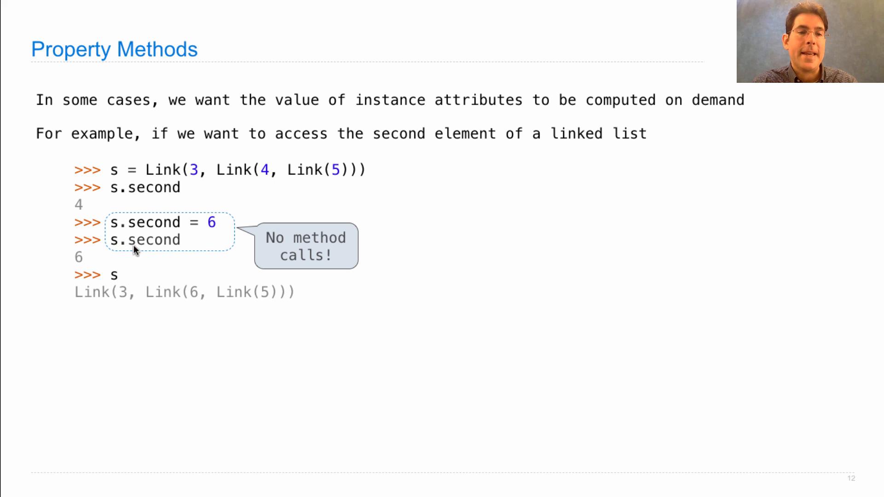
mouse_move(186, 241)
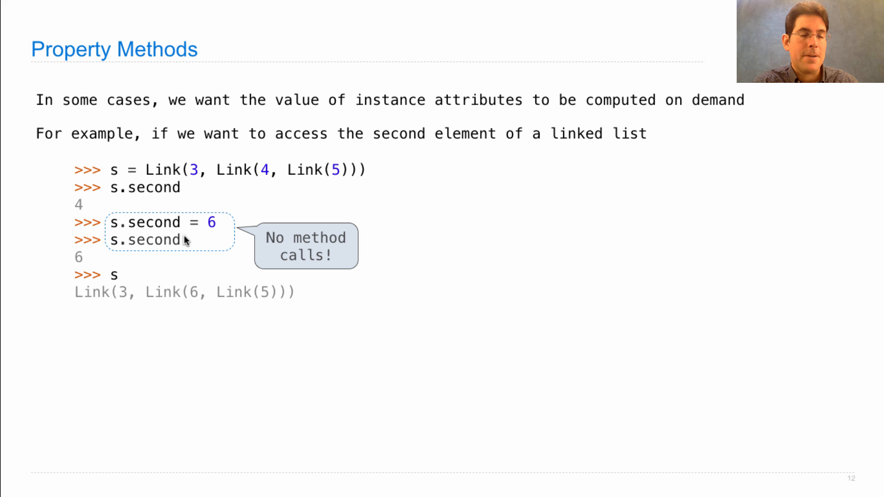
mouse_move(175, 221)
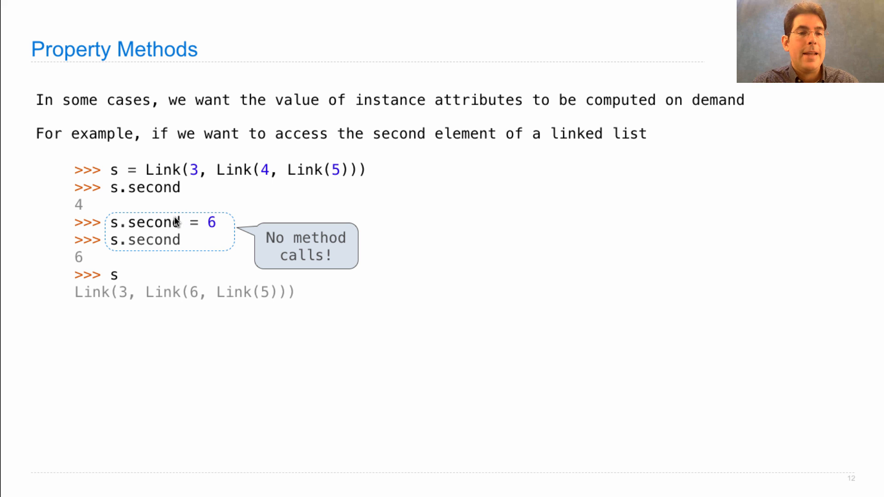
mouse_move(175, 229)
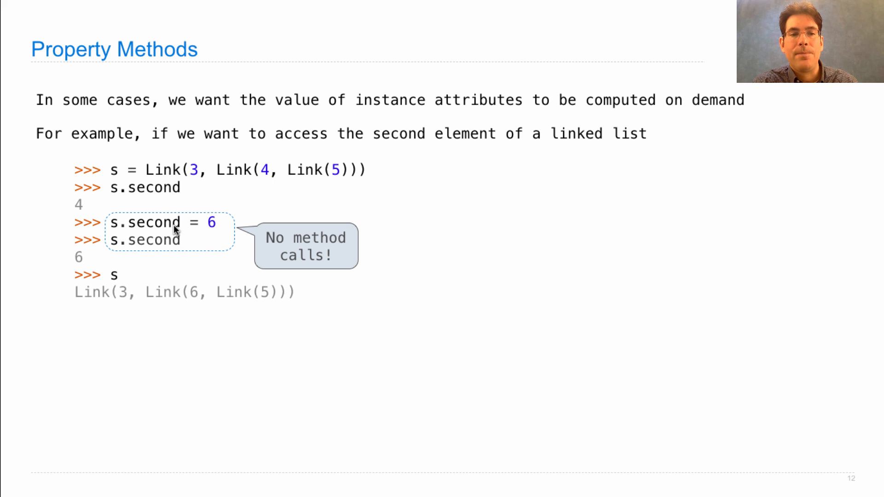
mouse_move(328, 223)
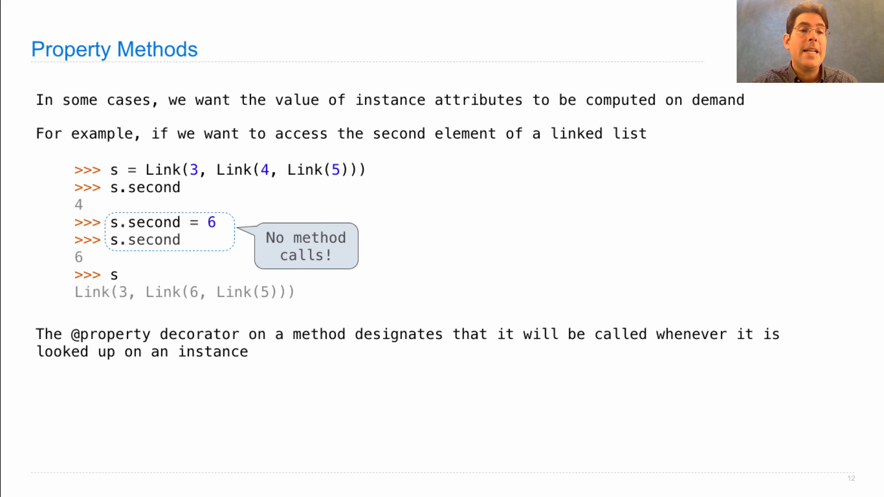
mouse_move(176, 237)
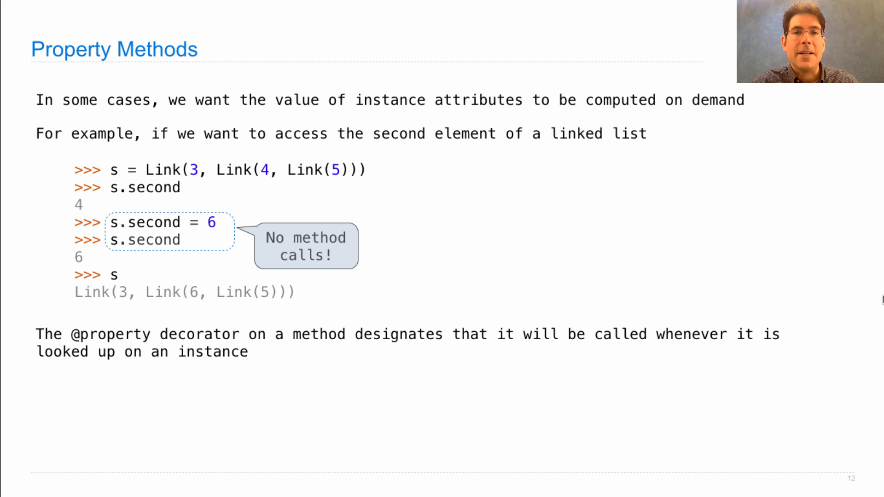
Reveal the bullet explaining that an @<attribute>.setter method runs on assignment
key(right)
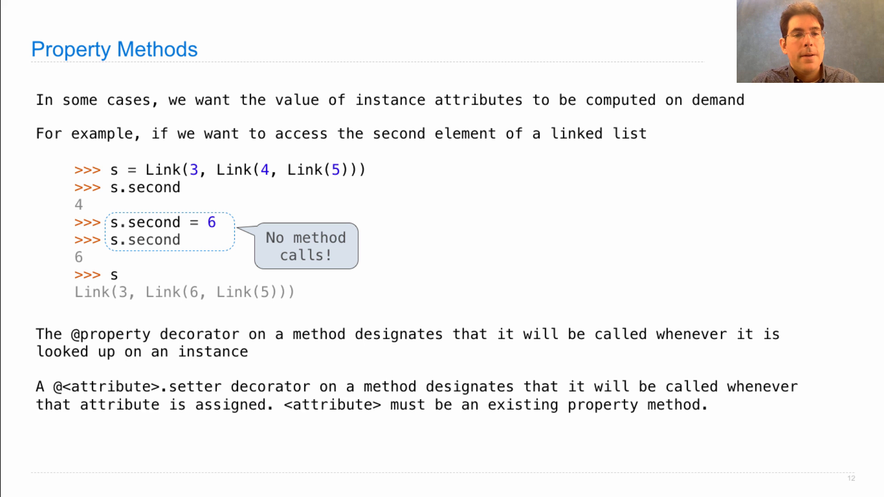
mouse_move(259, 352)
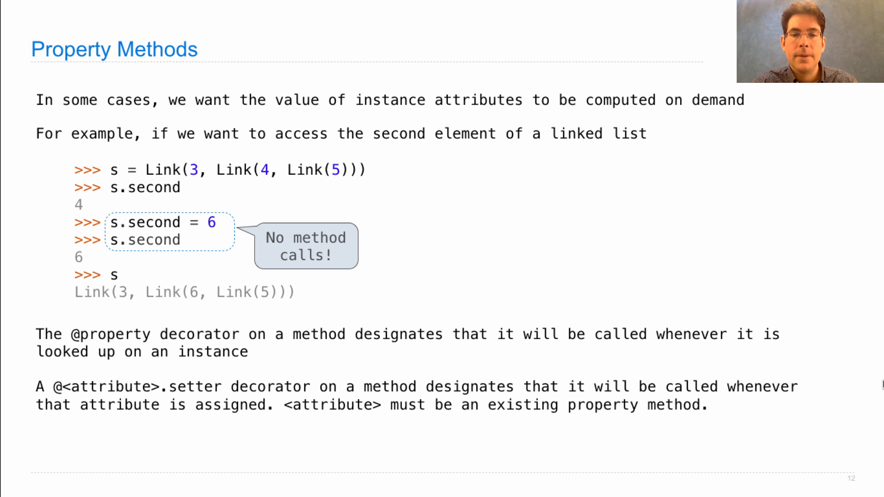
mouse_move(499, 436)
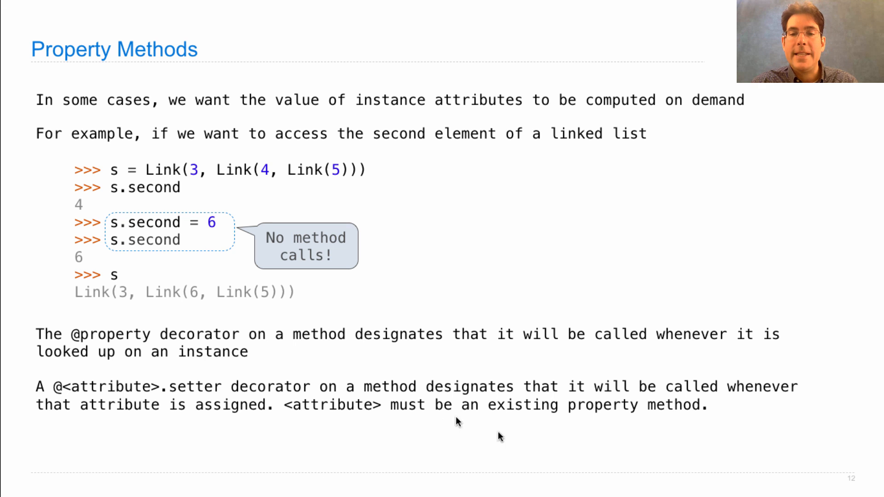
mouse_move(112, 406)
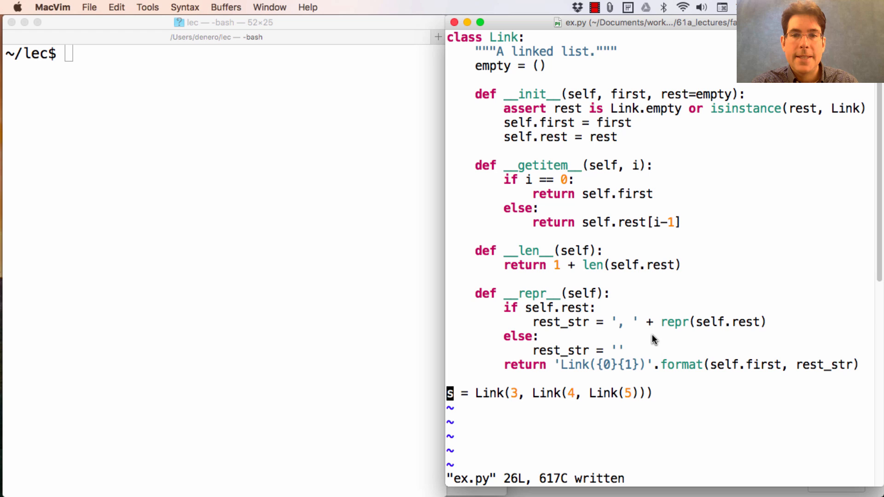
mouse_move(549, 375)
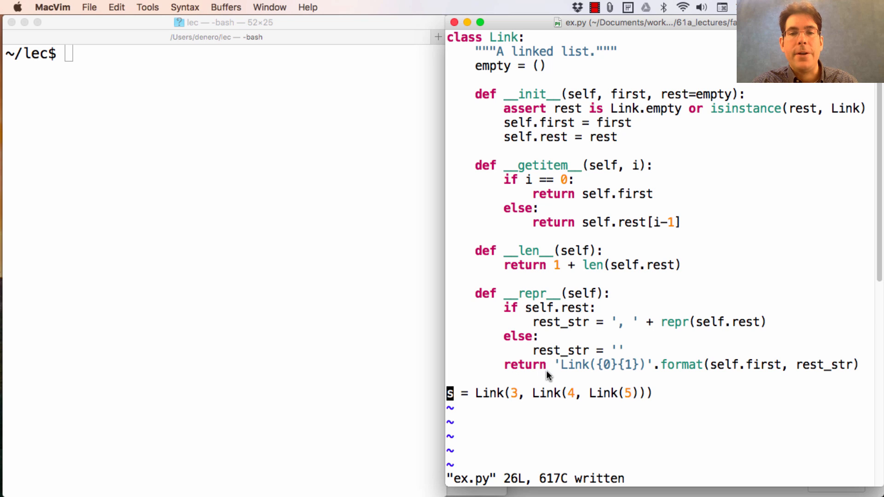
Add a second(self) method to Link returning self.rest.first and save ex.py
text(od)
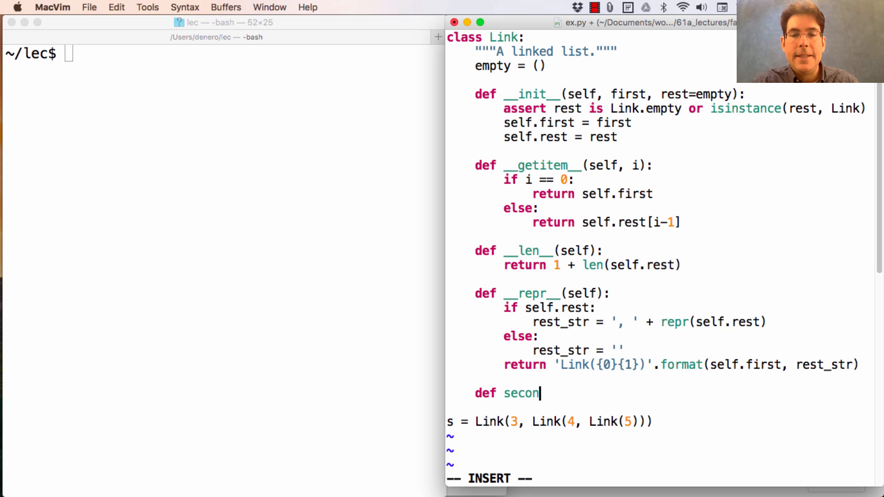
text(d(self)
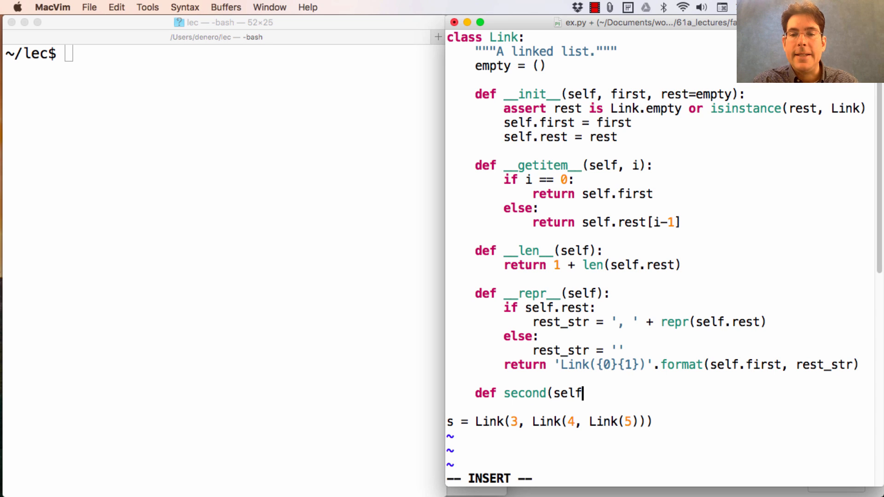
text():)
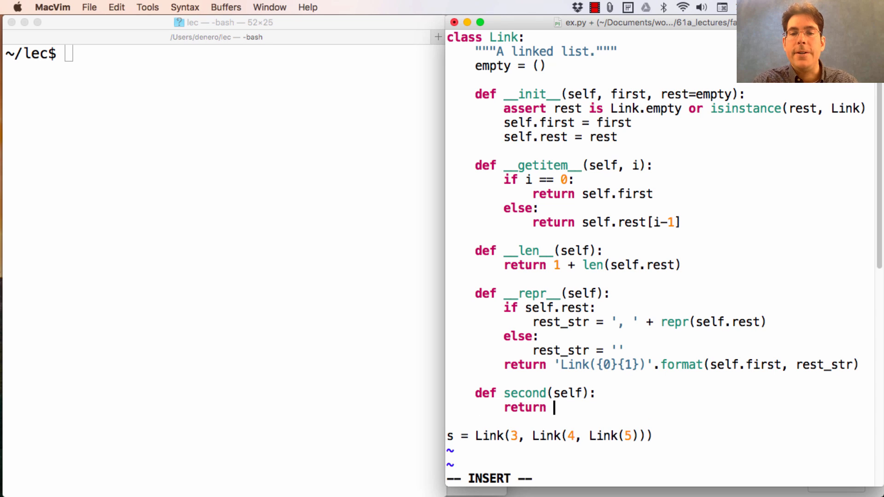
text(self.rest.first)
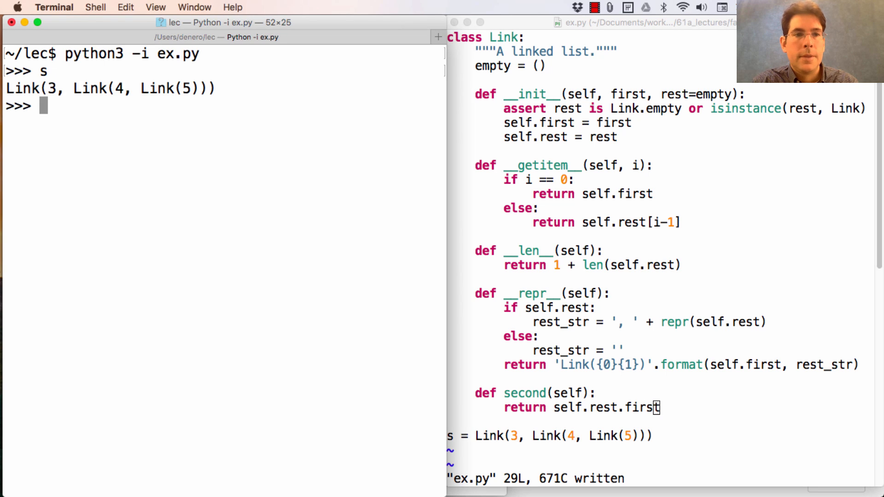
text(s.se)
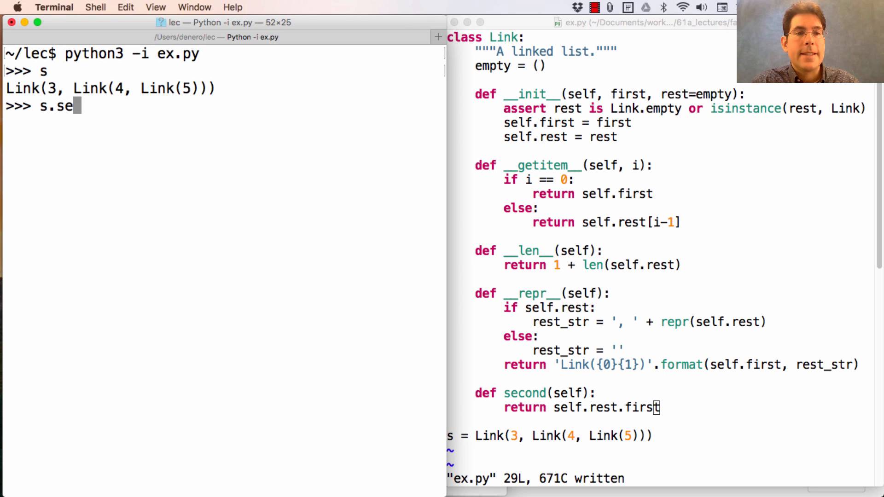
text(cond)
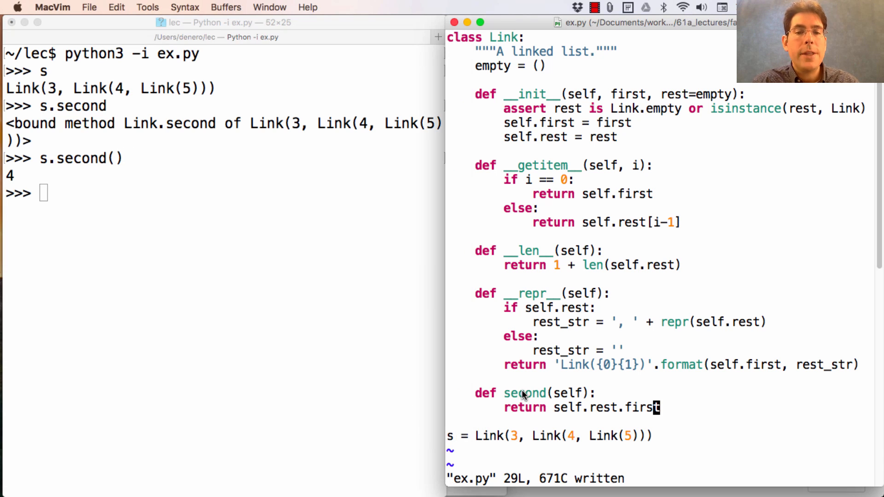
text(@property)
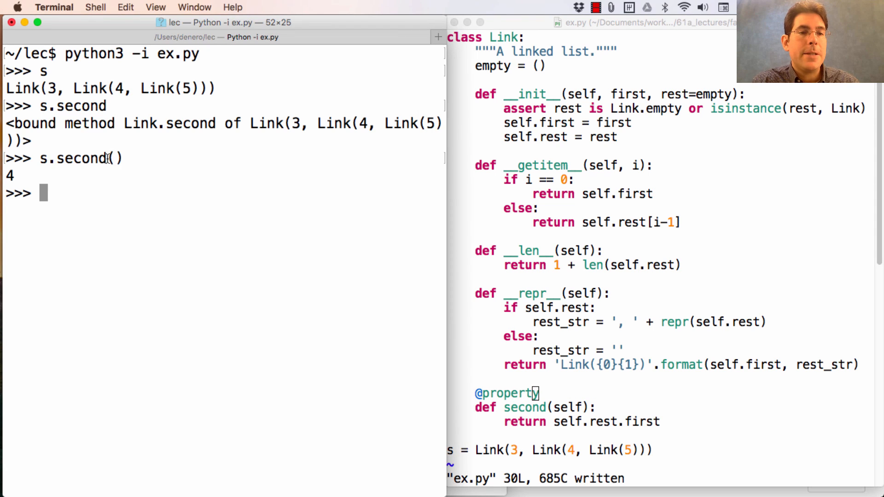
mouse_move(131, 178)
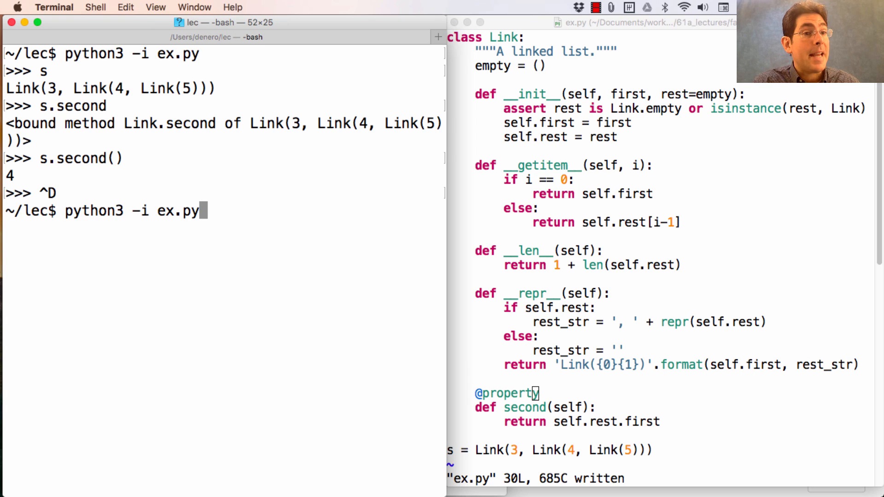
Rerun python3 -i ex.py and evaluate s.second (4), s.first (3) and s.rest.second (5), then begin a second def second(
key(Enter)
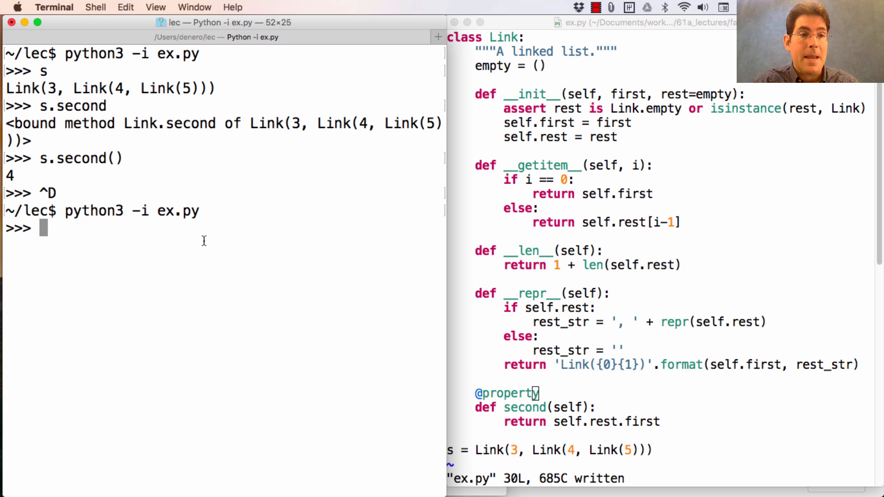
text(s.second)
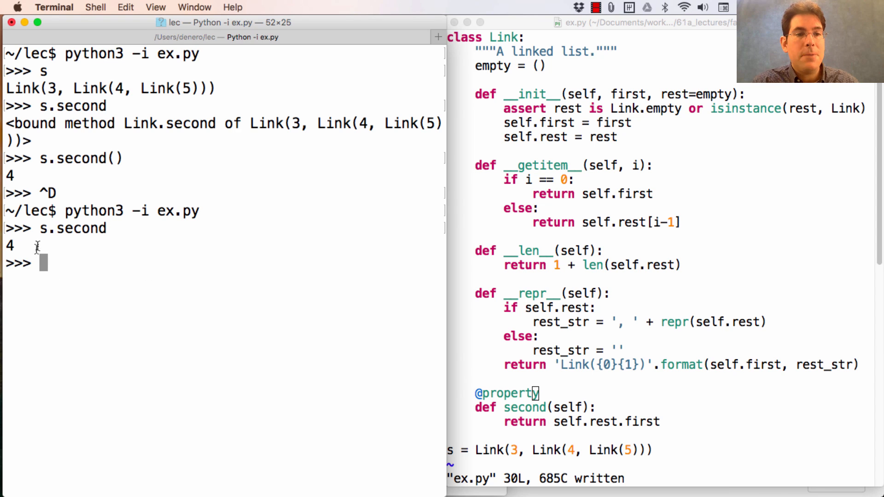
double_click(81, 228)
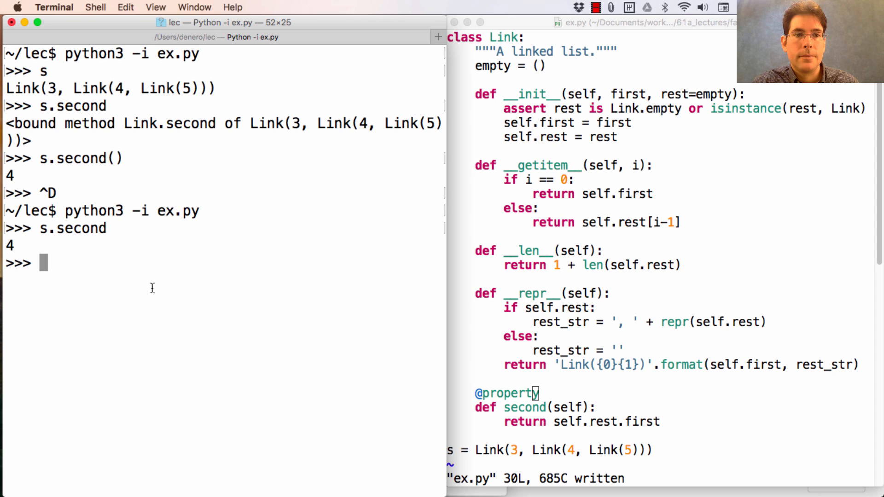
text(s.first)
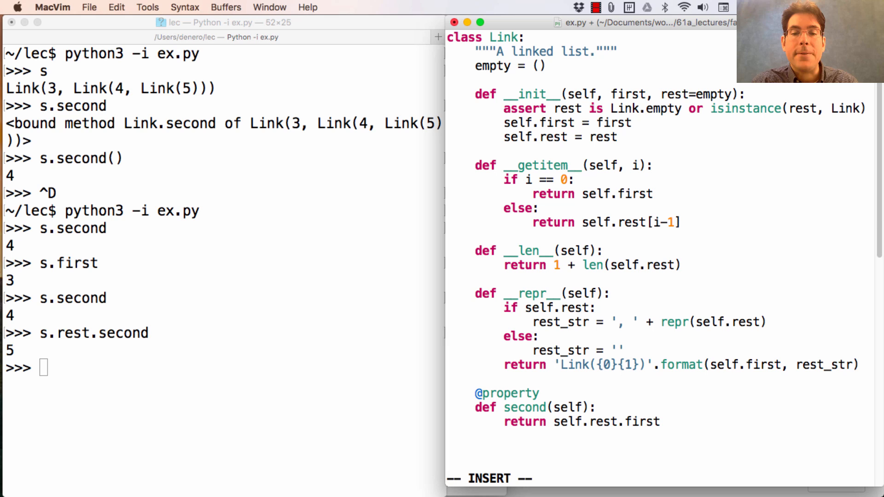
text(def second()
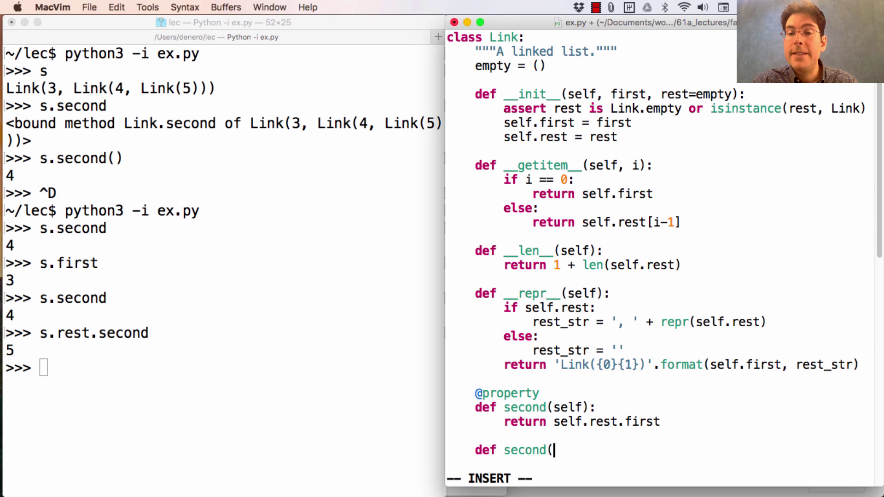
text(self, value):)
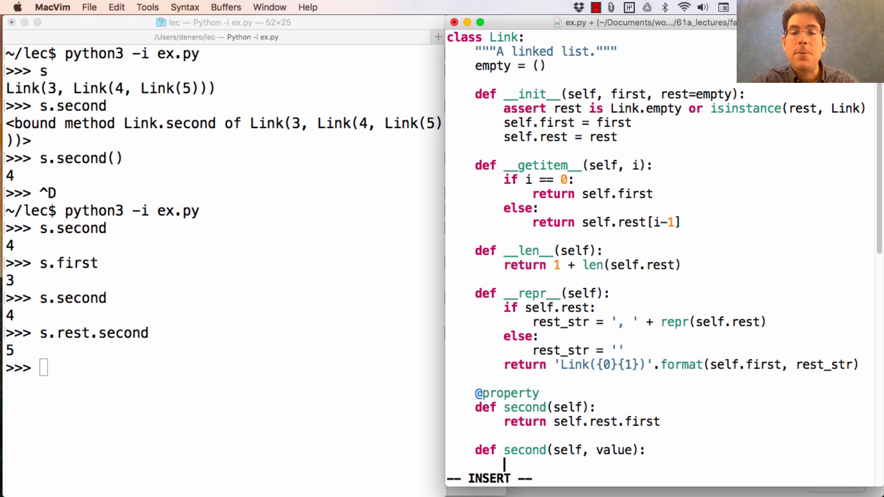
text(@sec)
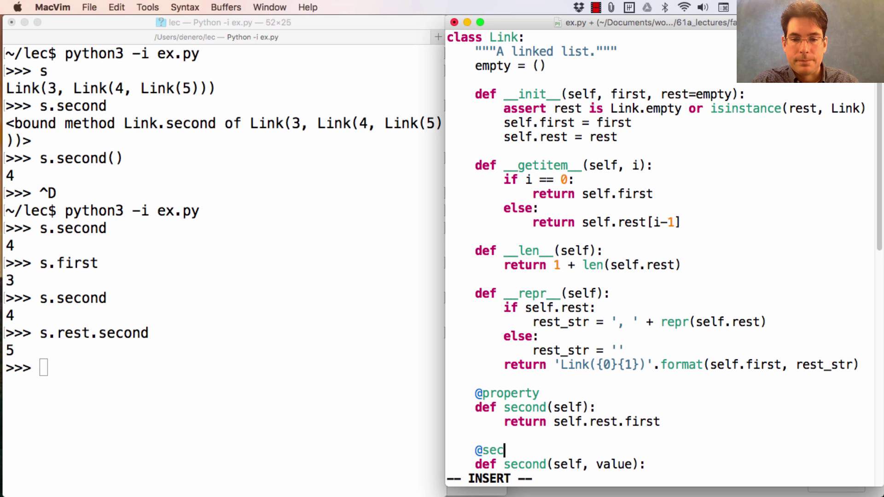
text(ond.setter)
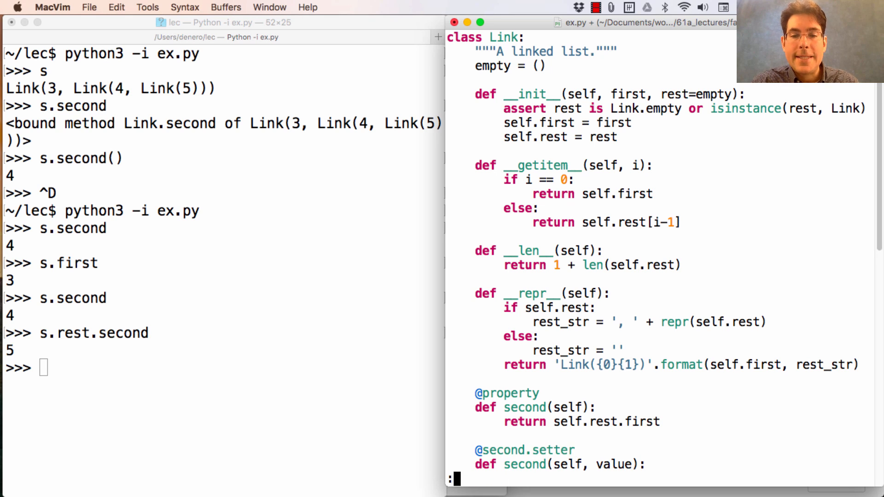
key(i)
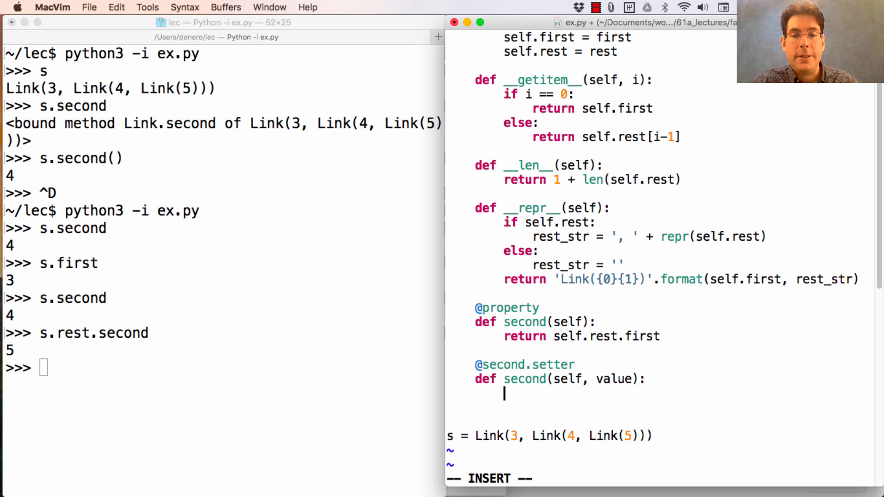
text(self.)
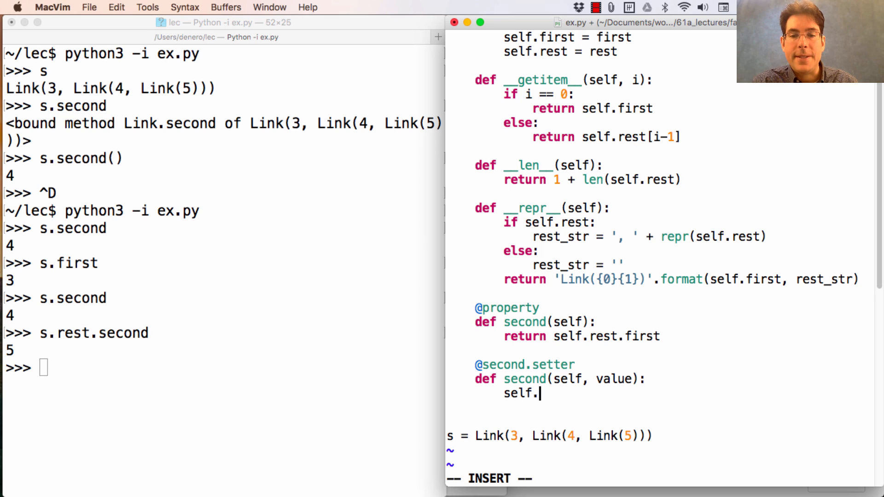
text(rest.fi)
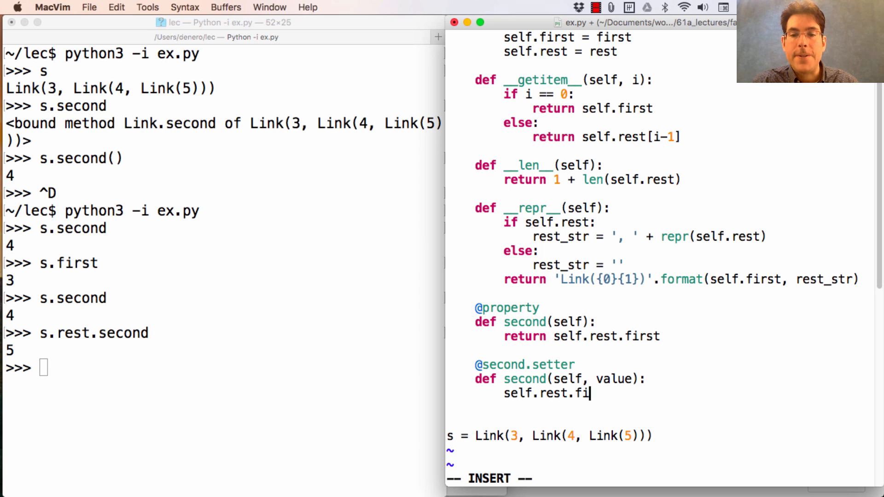
text(rst -)
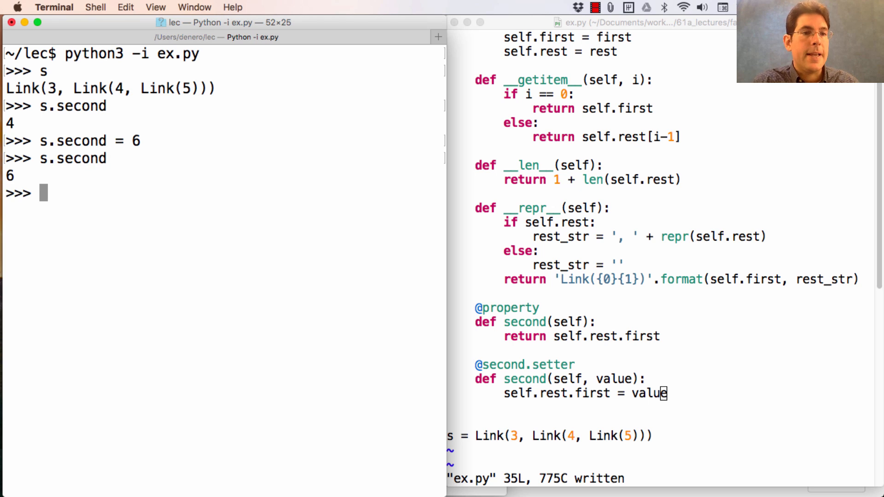
Evaluate s in the REPL to confirm it is now Link(3, Link(6, Link(5)))
text(s)
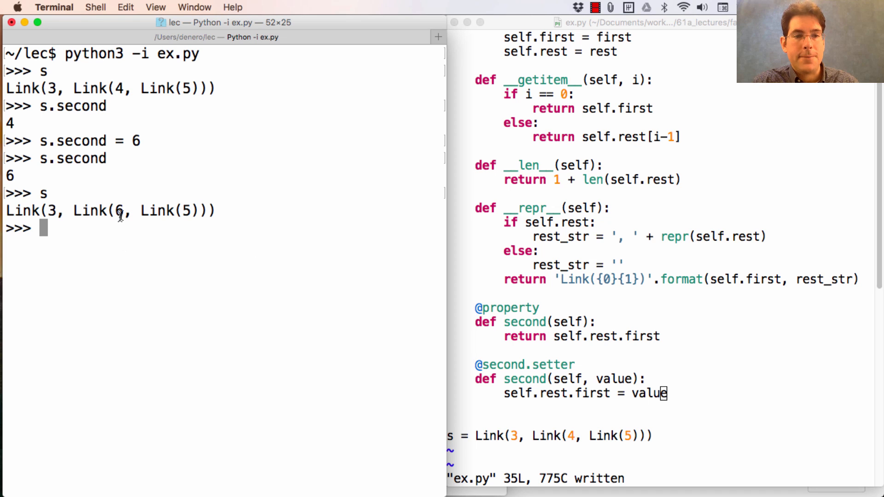
mouse_move(848, 382)
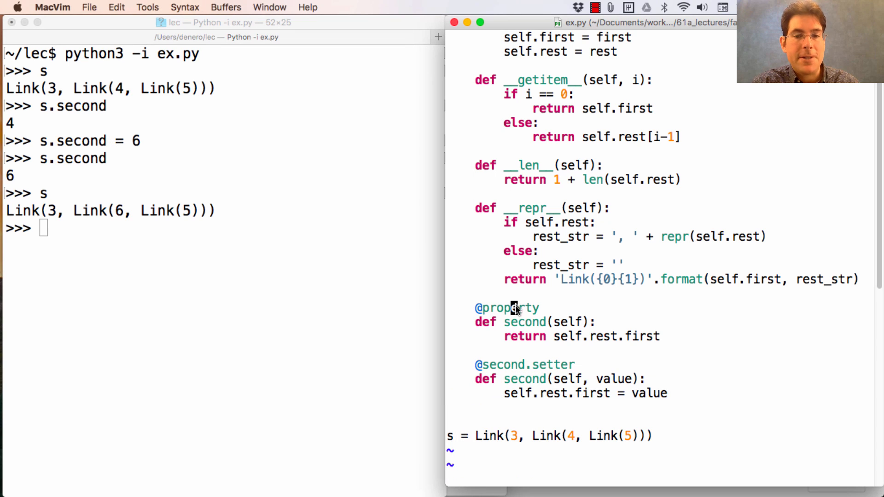
mouse_move(616, 377)
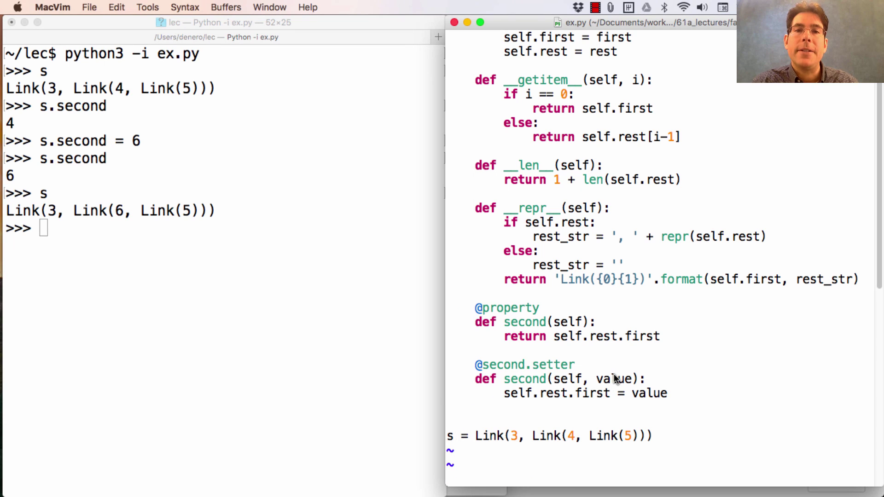